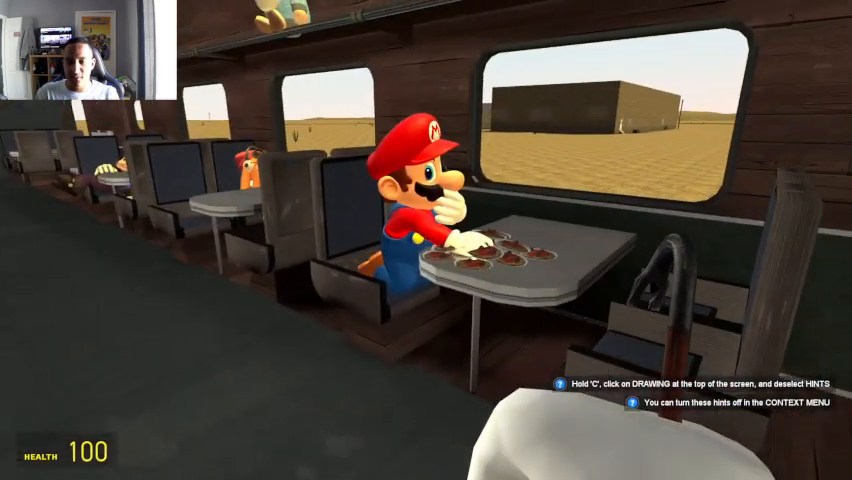
{"action": "mouse_move", "coordinate": [426, 240]}
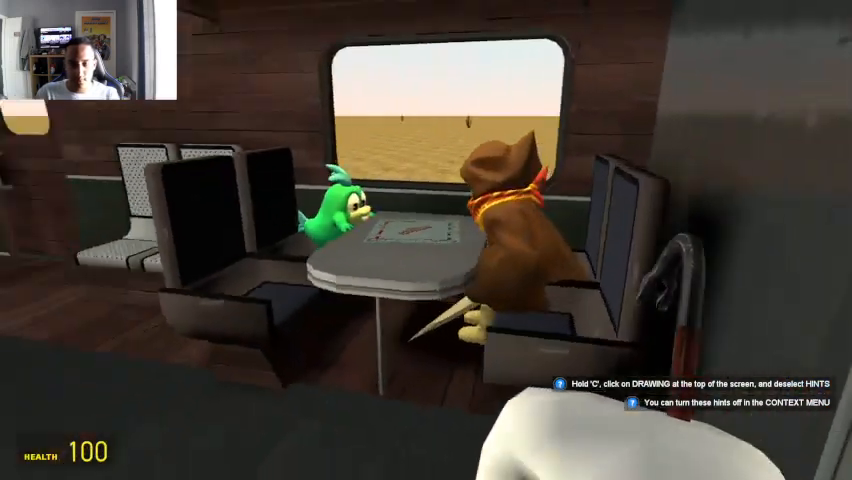
{"action": "mouse_move", "coordinate": [426, 240]}
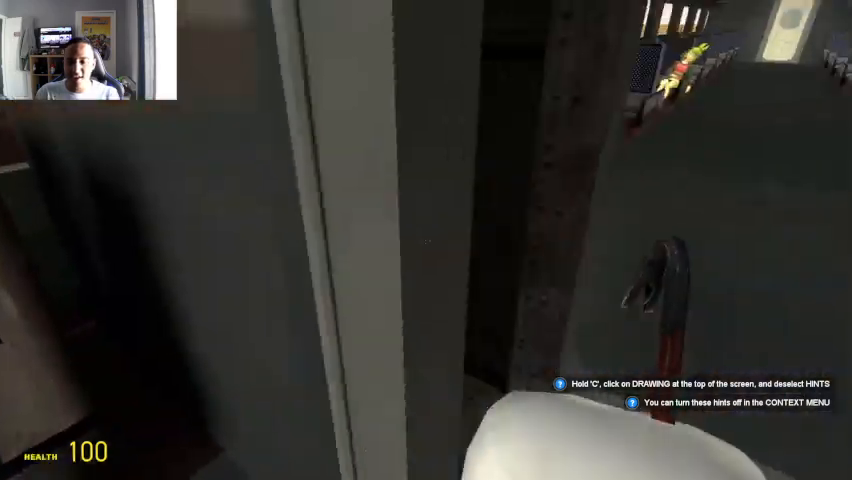